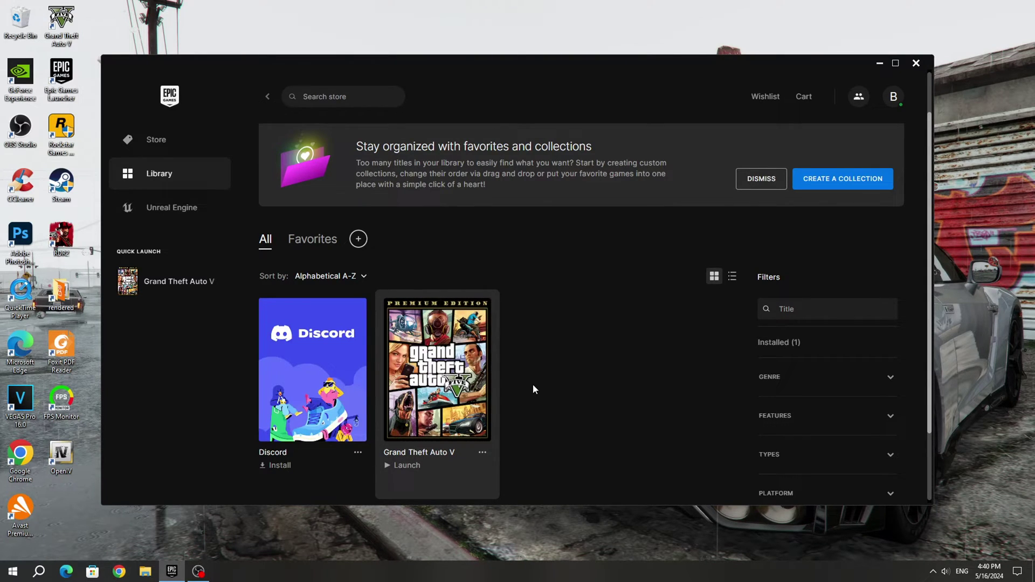
Try launching Grand Theft Auto V and dismiss the critical data and unable-to-launch errors.
left_click(402, 465)
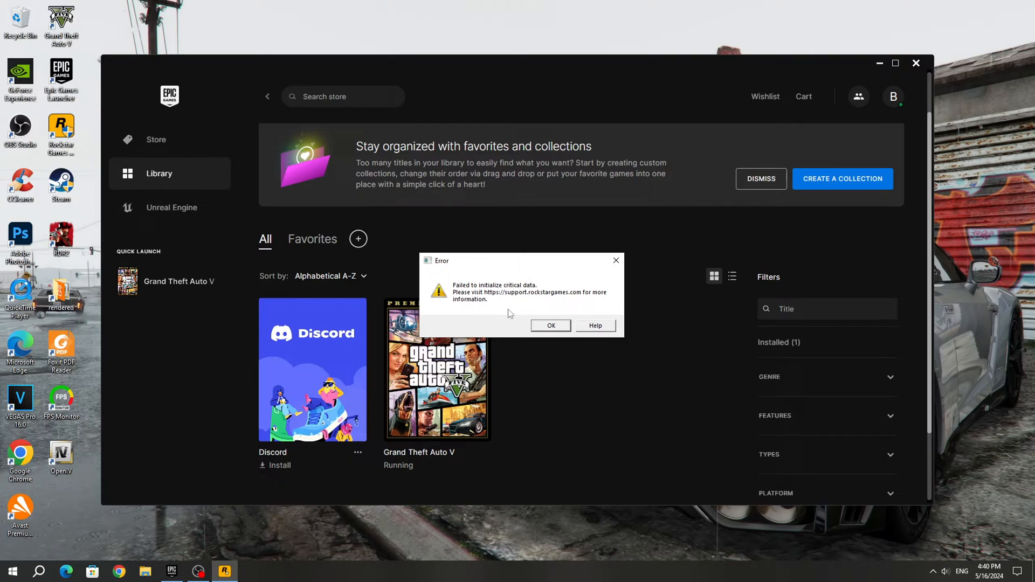
left_click(550, 326)
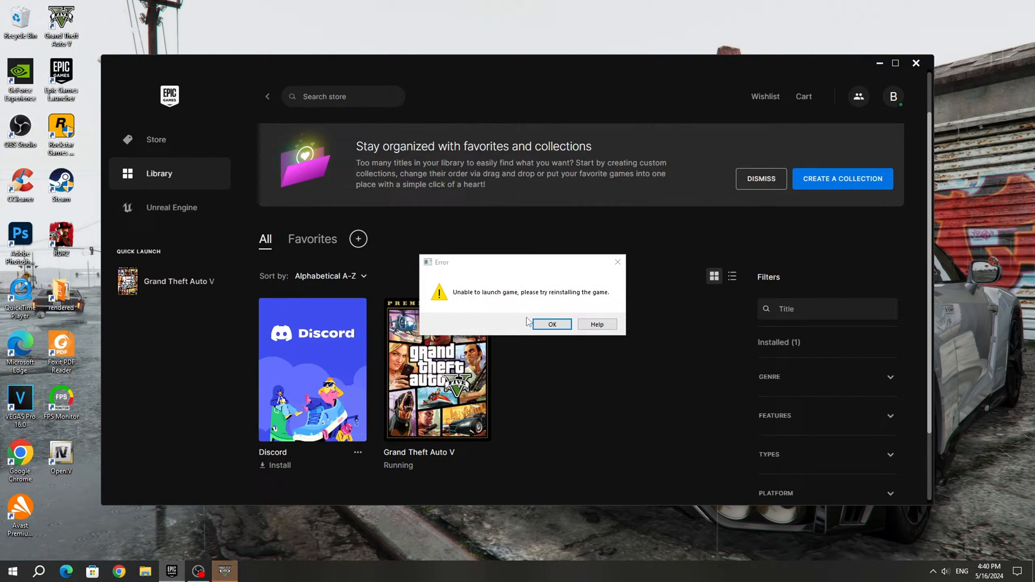
mouse_move(551, 324)
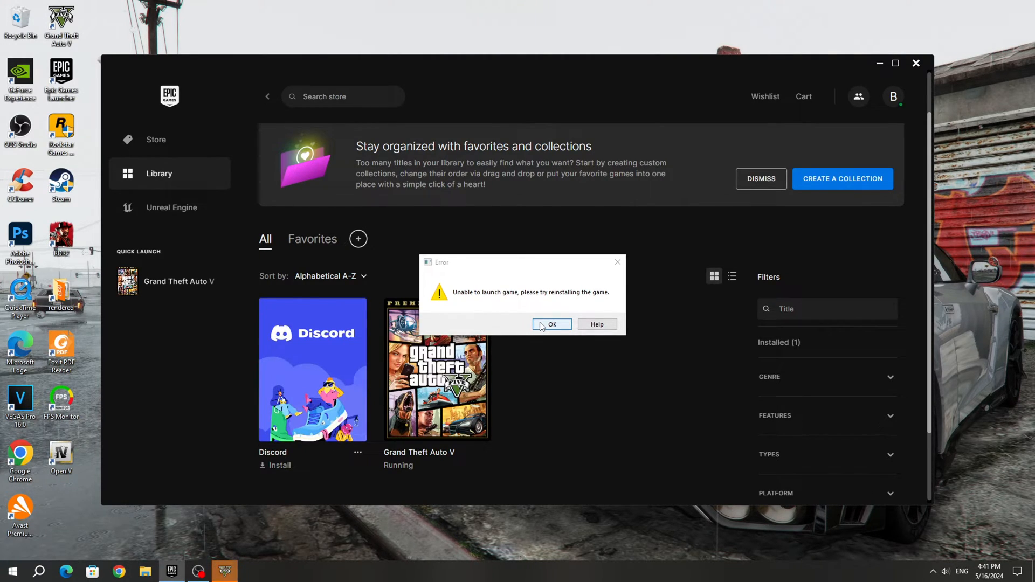
left_click(550, 324)
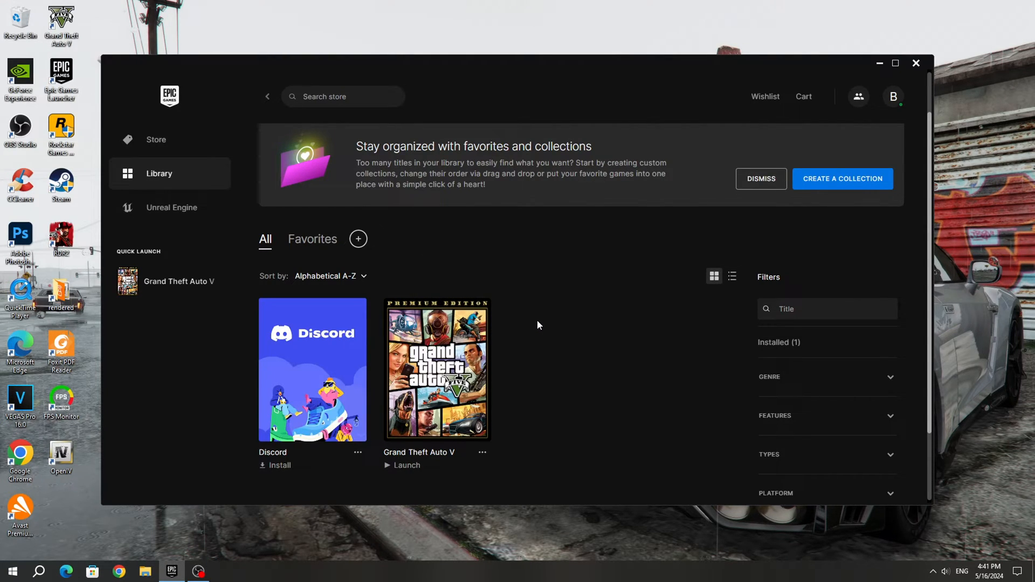
mouse_move(483, 452)
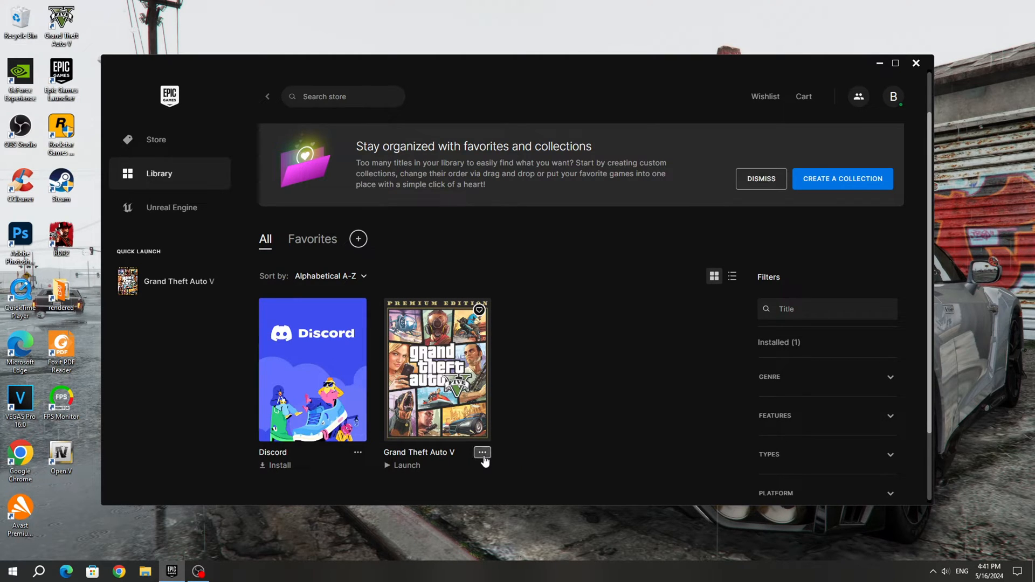
Verify Grand Theft Auto V's installed files and check its installed files in Steam properties.
left_click(482, 452)
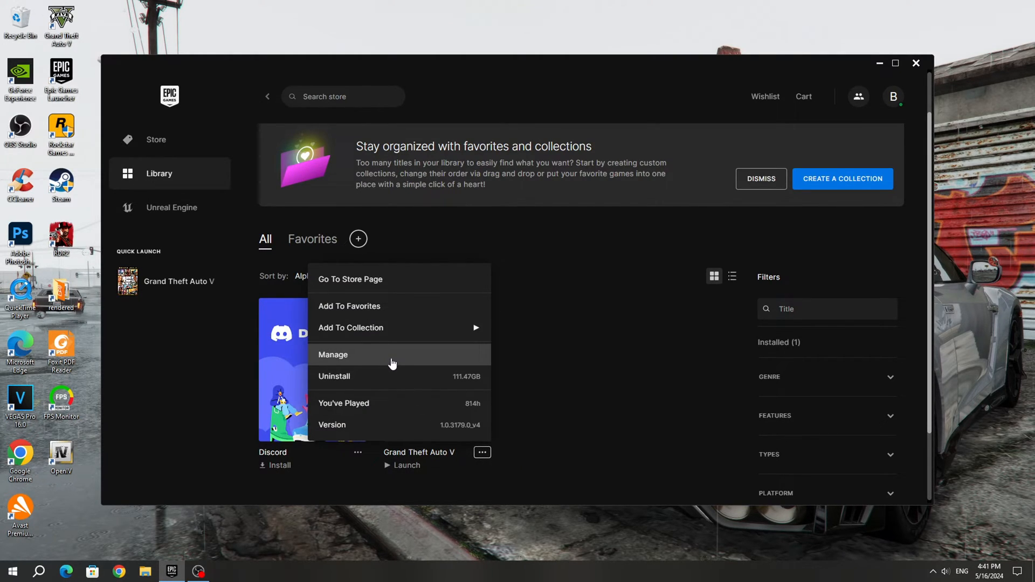
left_click(333, 354)
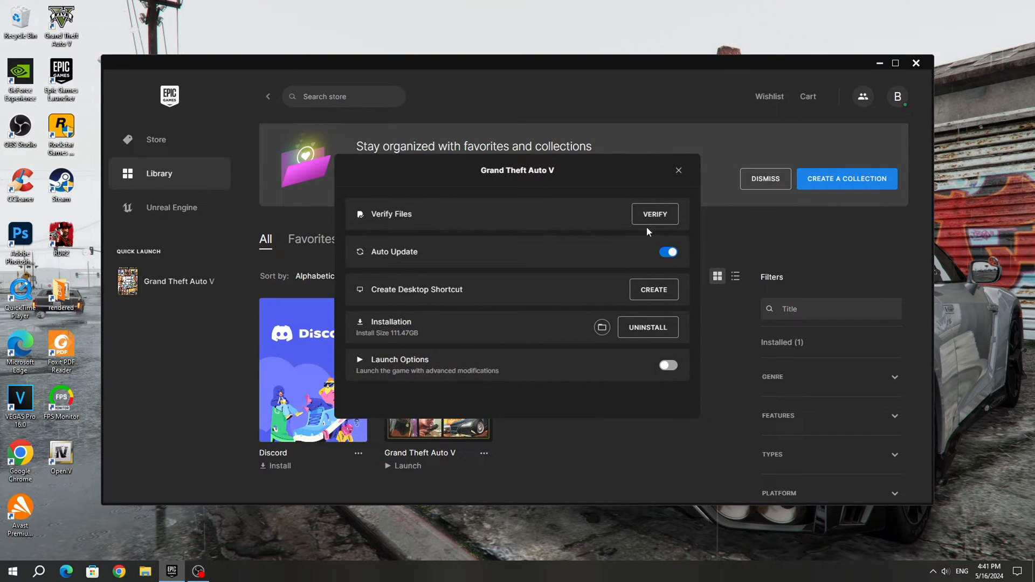
left_click(654, 214)
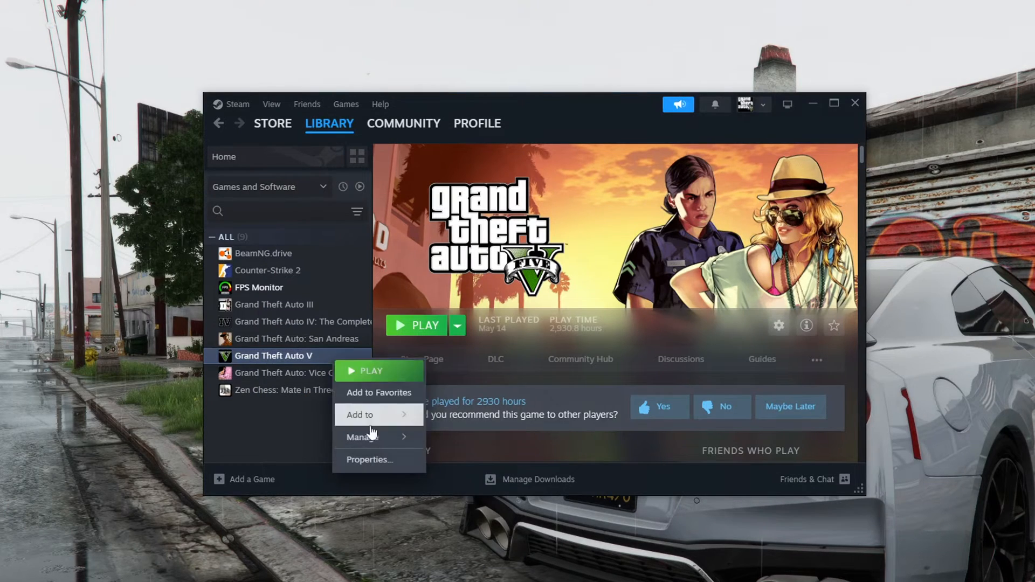
left_click(368, 460)
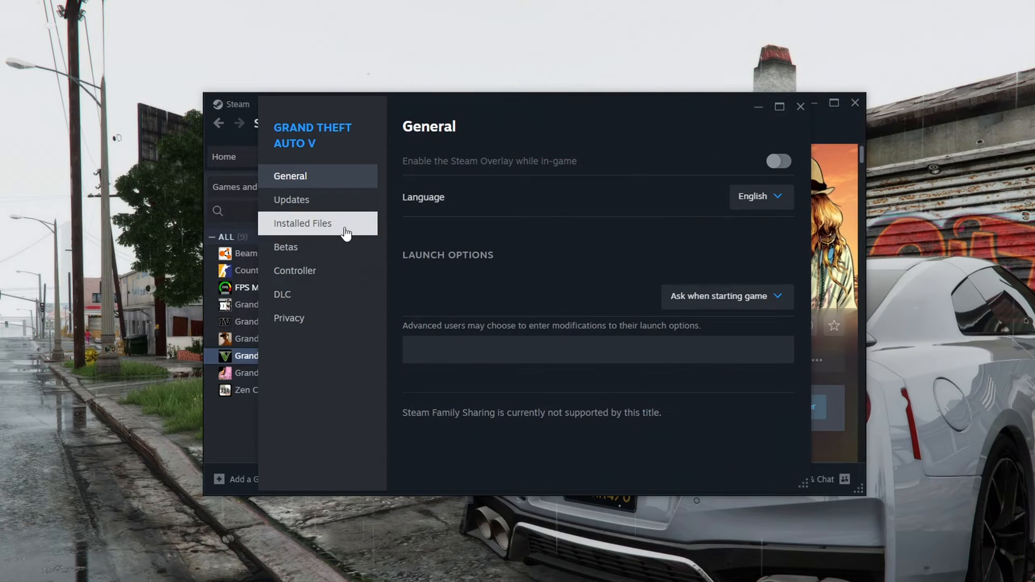
left_click(303, 223)
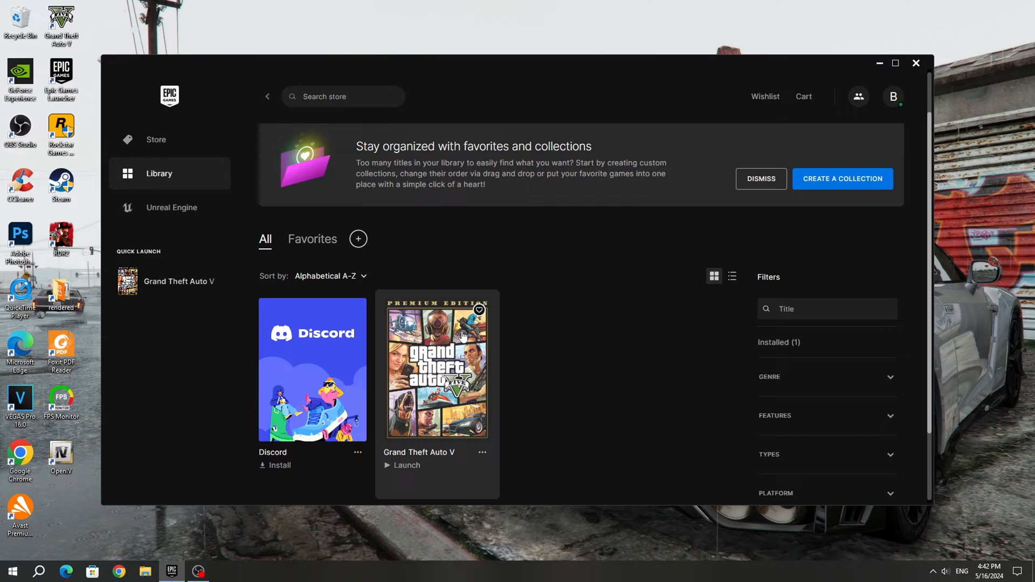
Clear the Epic launcher away and open the Rockstar Games Launcher shortcut's file location.
left_click(405, 465)
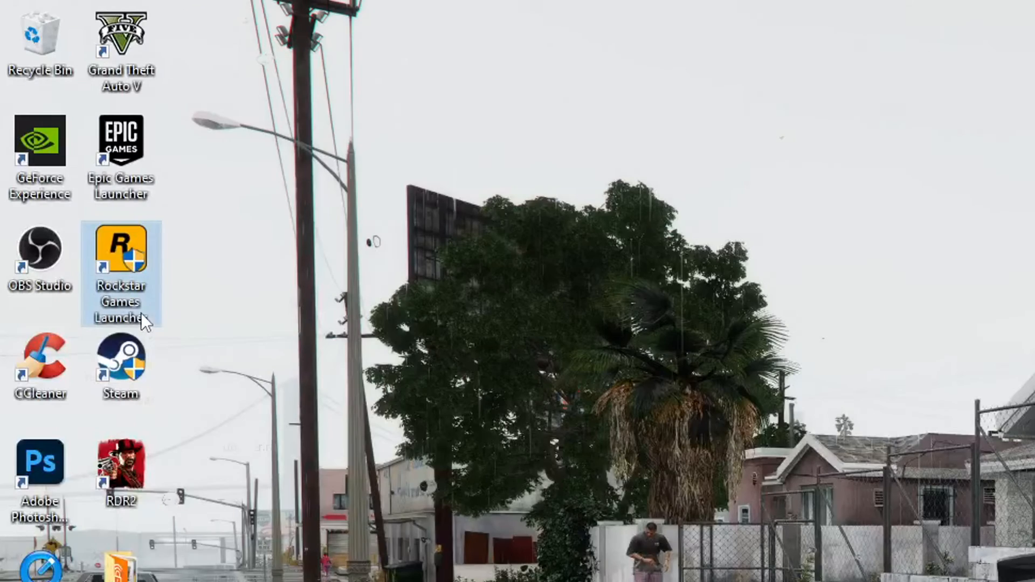
right_click(121, 264)
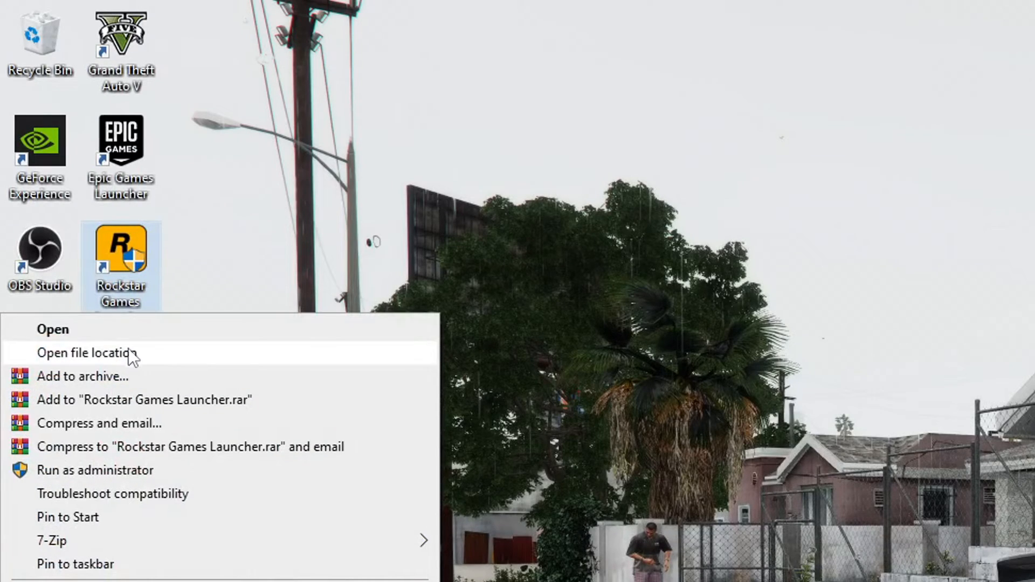
left_click(92, 352)
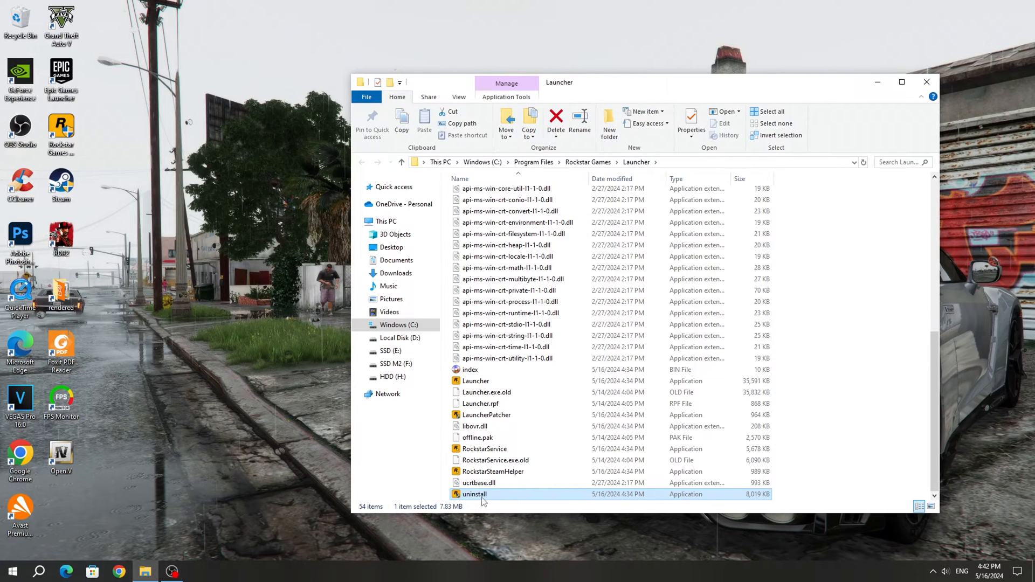
Uninstall the launcher with saved profile and game data, then delete Program Files\Rockstar Games.
double_click(474, 494)
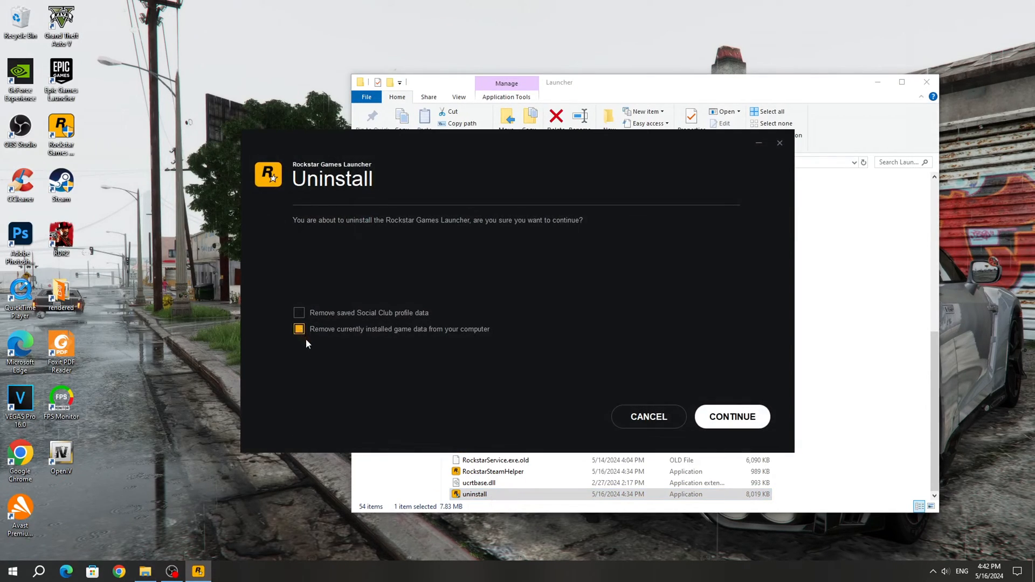
left_click(298, 312)
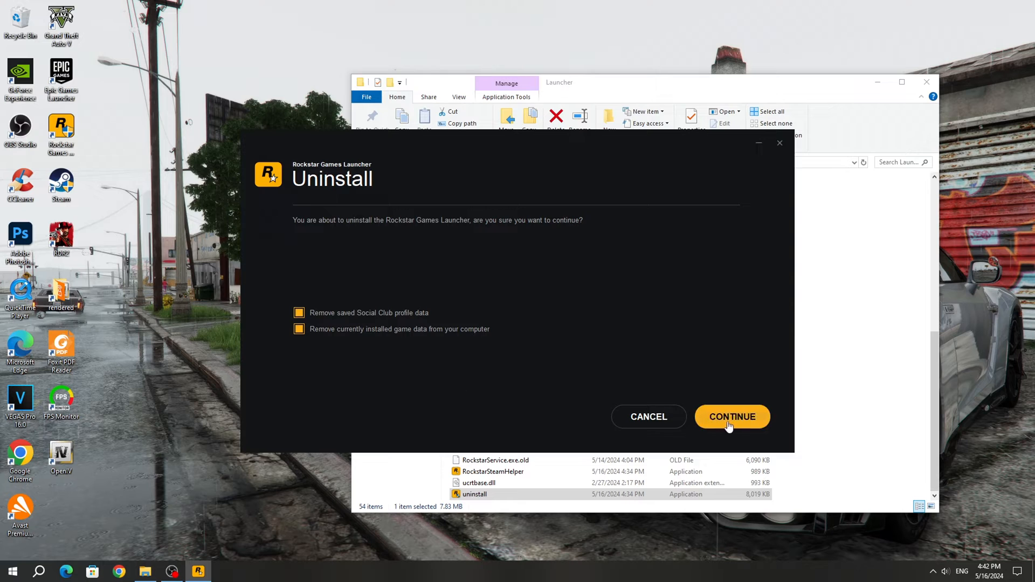
left_click(731, 417)
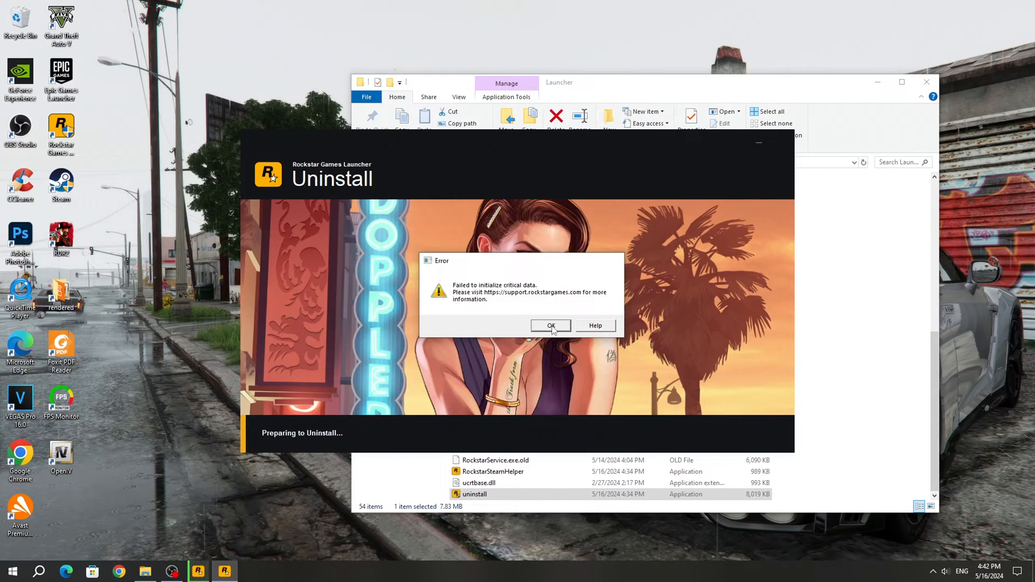
left_click(551, 325)
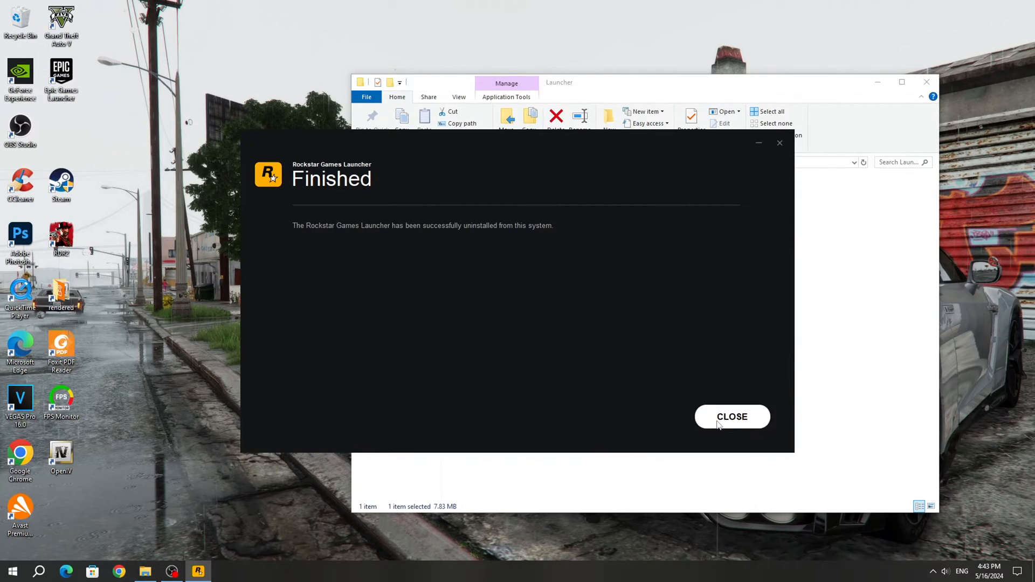
left_click(732, 417)
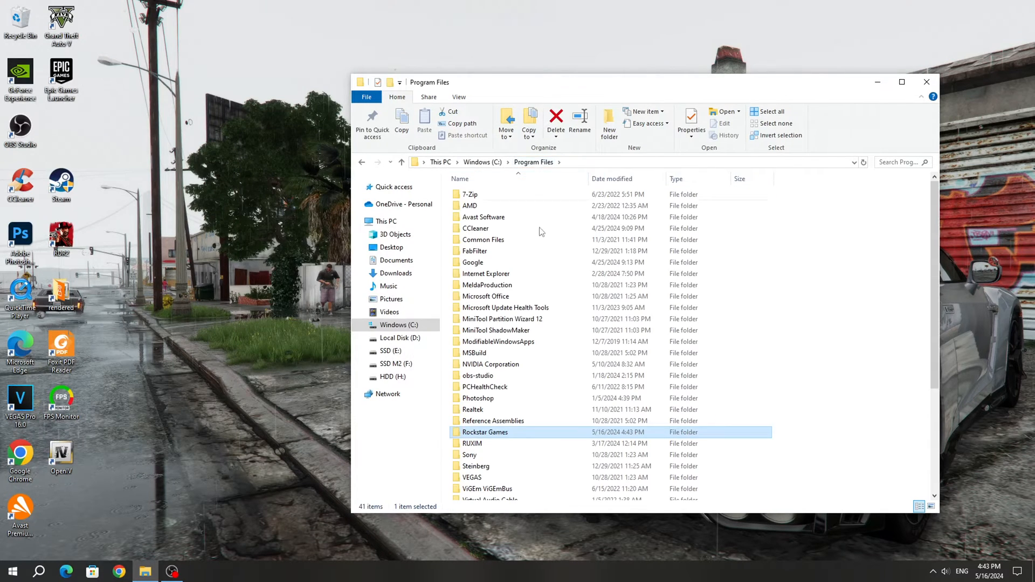
left_click(556, 121)
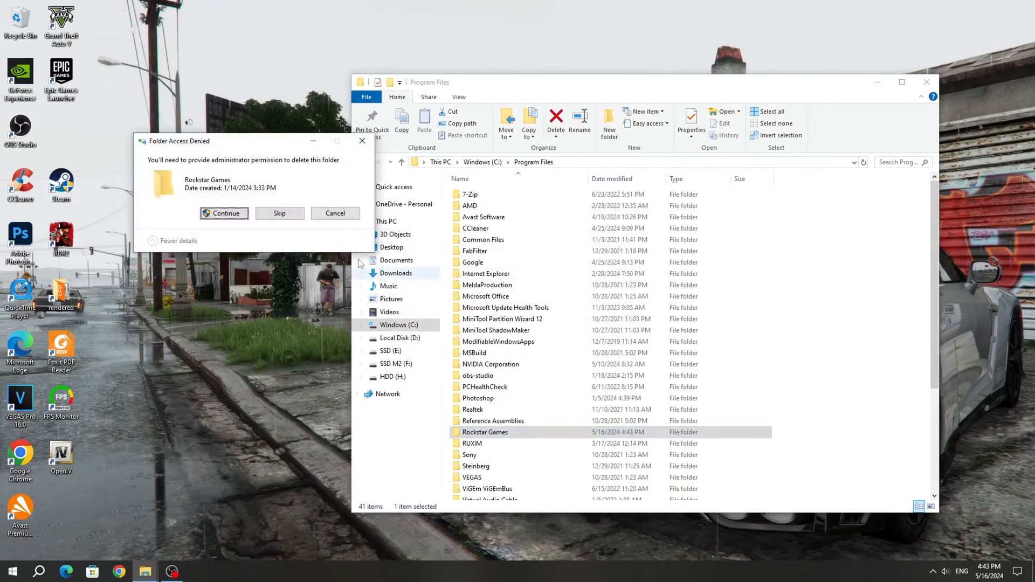
left_click(224, 214)
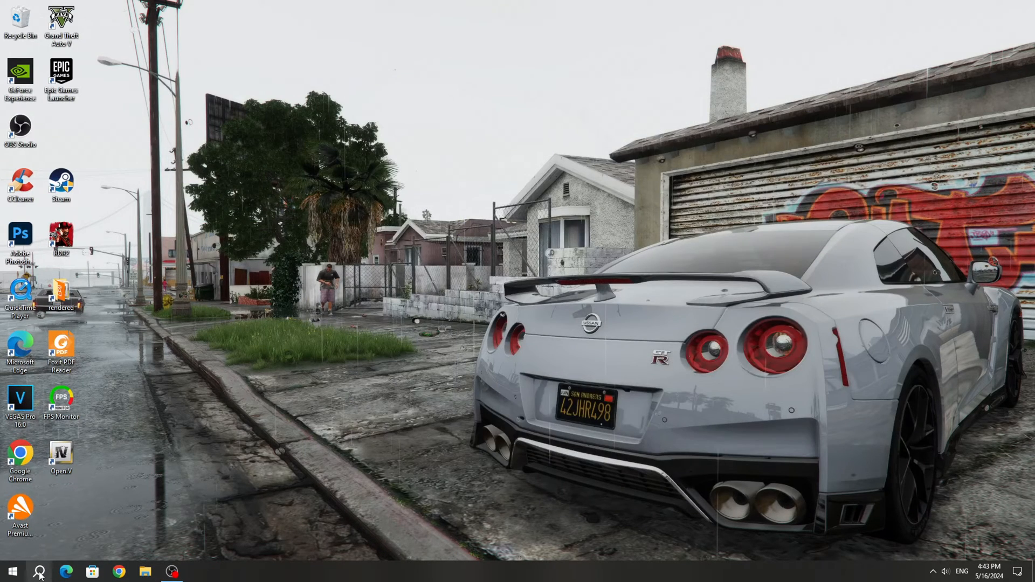
Open Control Panel's Uninstall a program list and scroll through the installed programs.
left_click(42, 571)
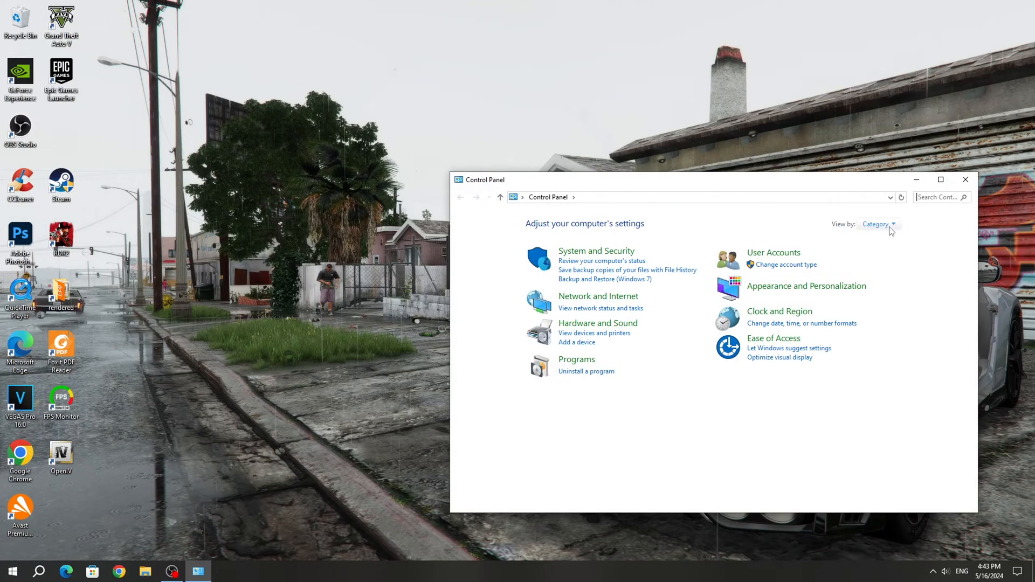
left_click(878, 224)
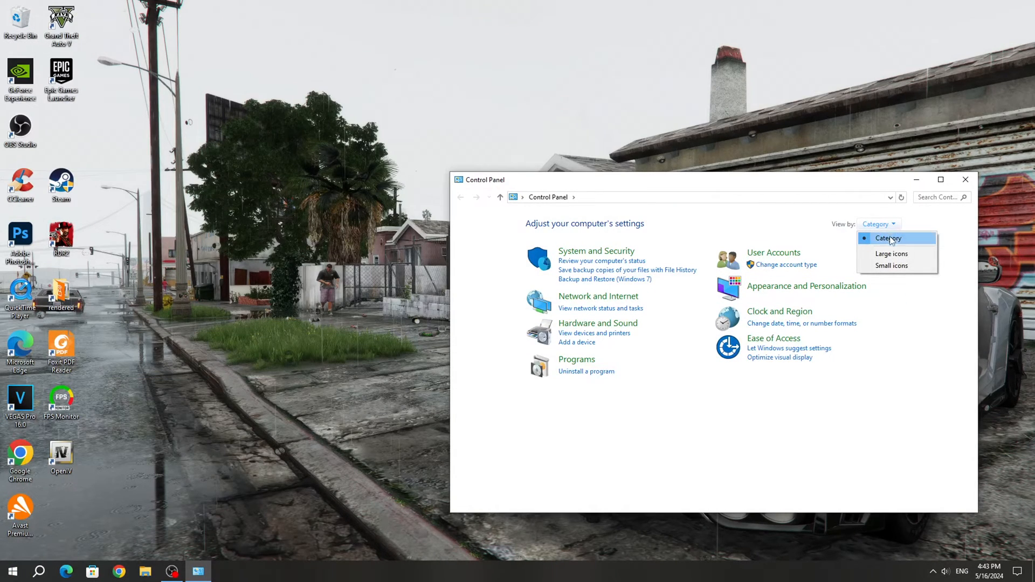
mouse_move(694, 371)
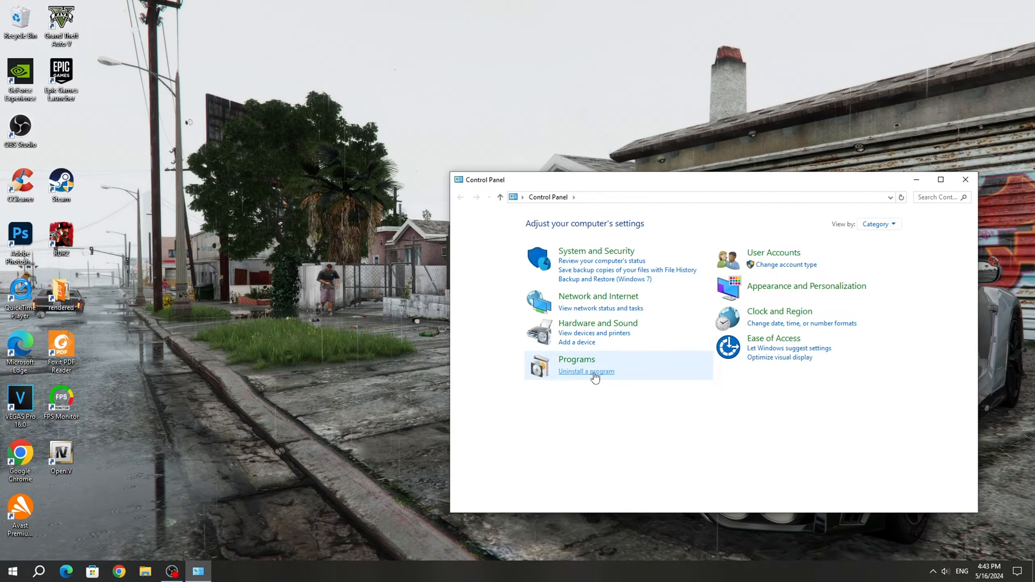
left_click(585, 371)
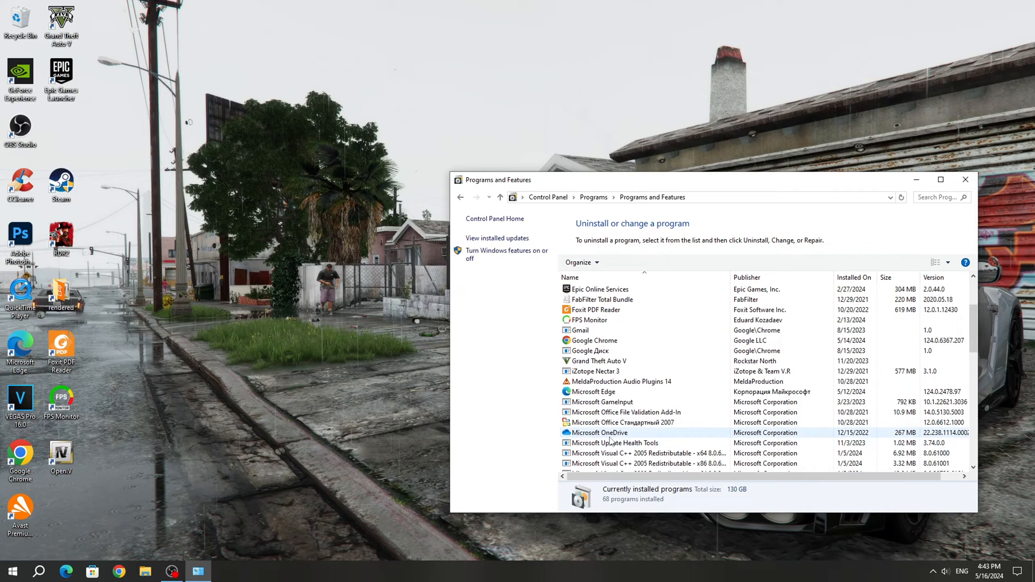
scroll("down", 3)
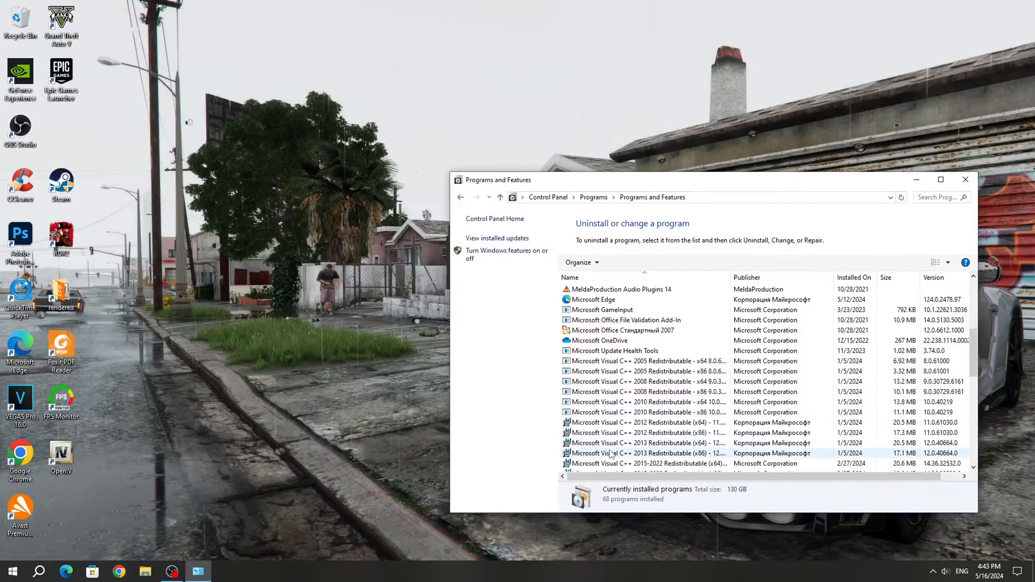
scroll("up", 3)
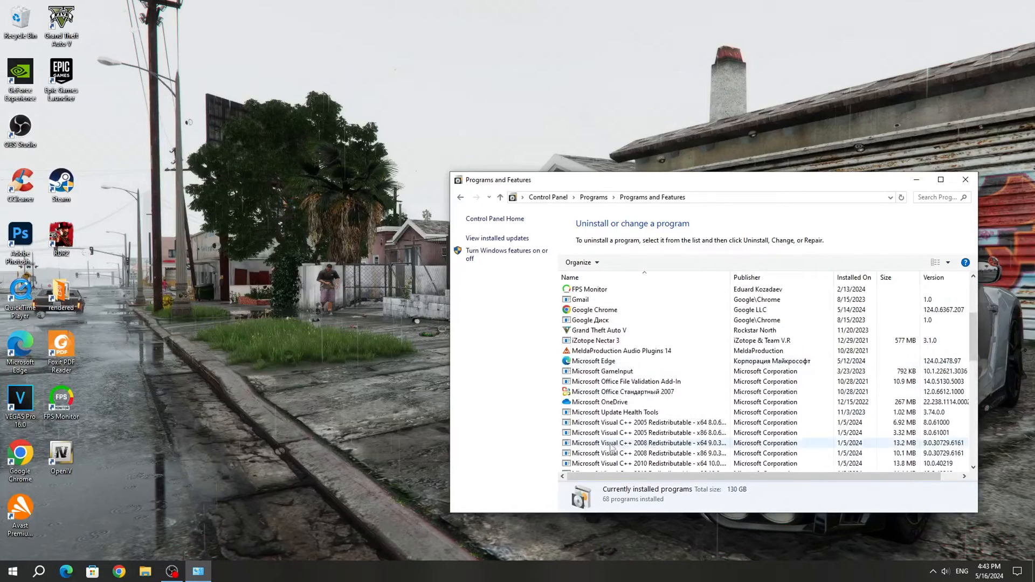
left_click(118, 571)
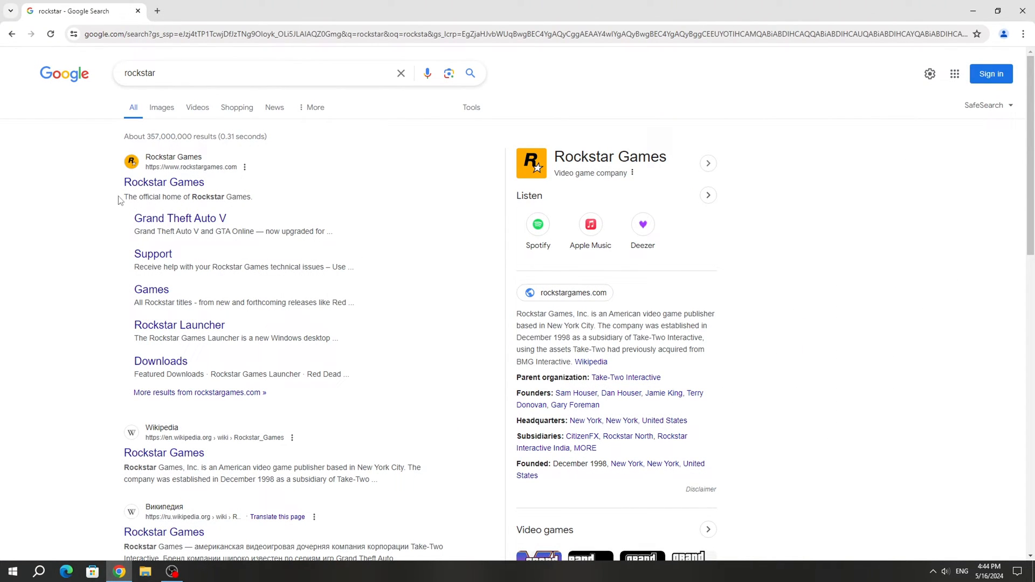
Get the launcher installer via GET LAUNCHER on rockstargames.com from the search result.
left_click(163, 182)
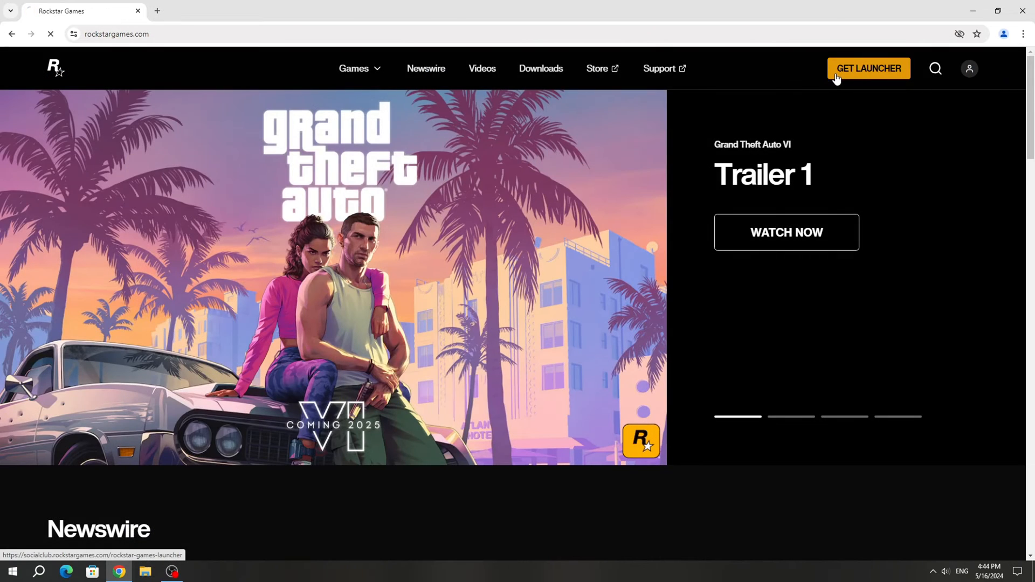
left_click(868, 68)
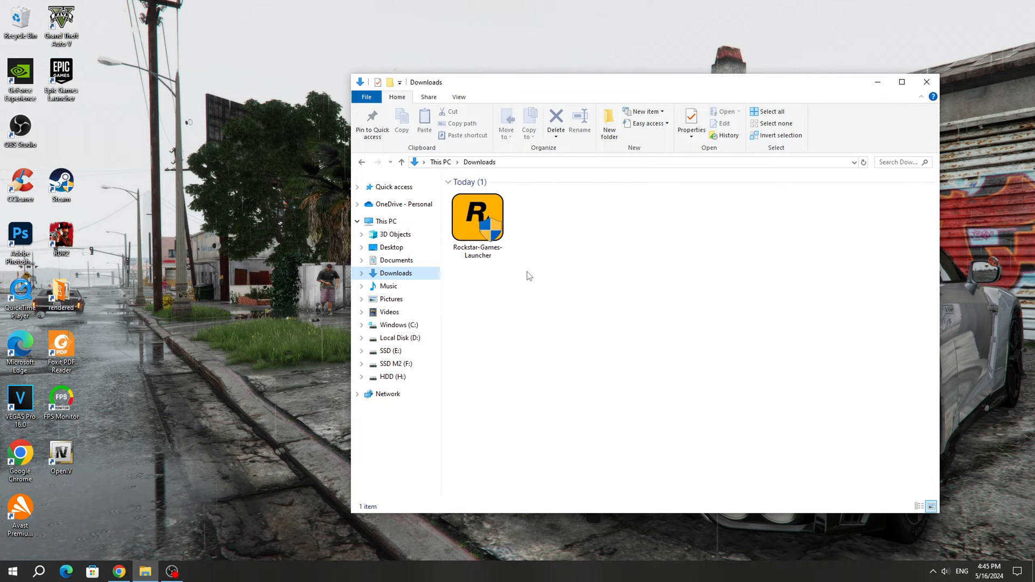
Run the downloaded installer in English, accept the license, install, and close it.
double_click(476, 218)
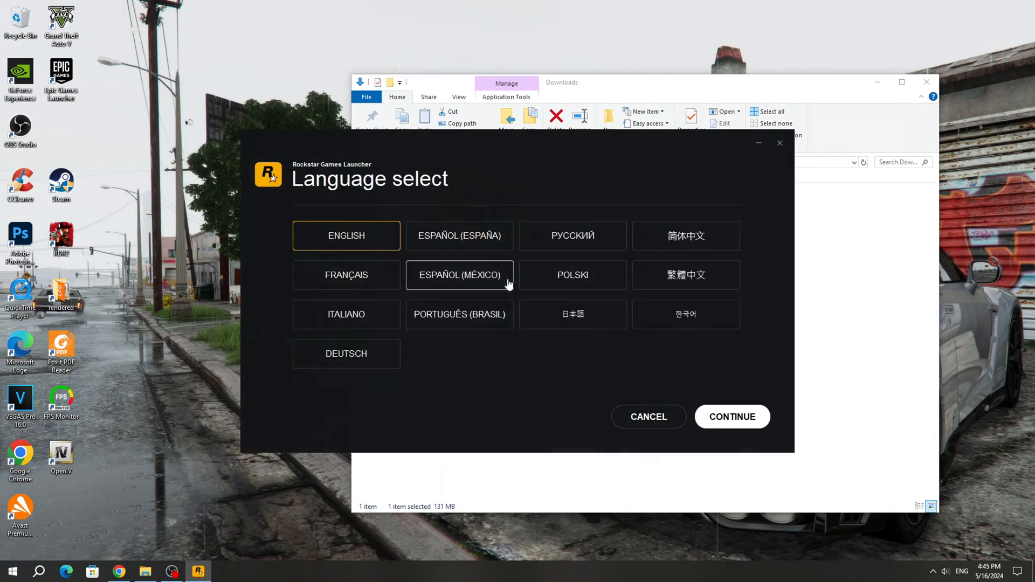
left_click(731, 416)
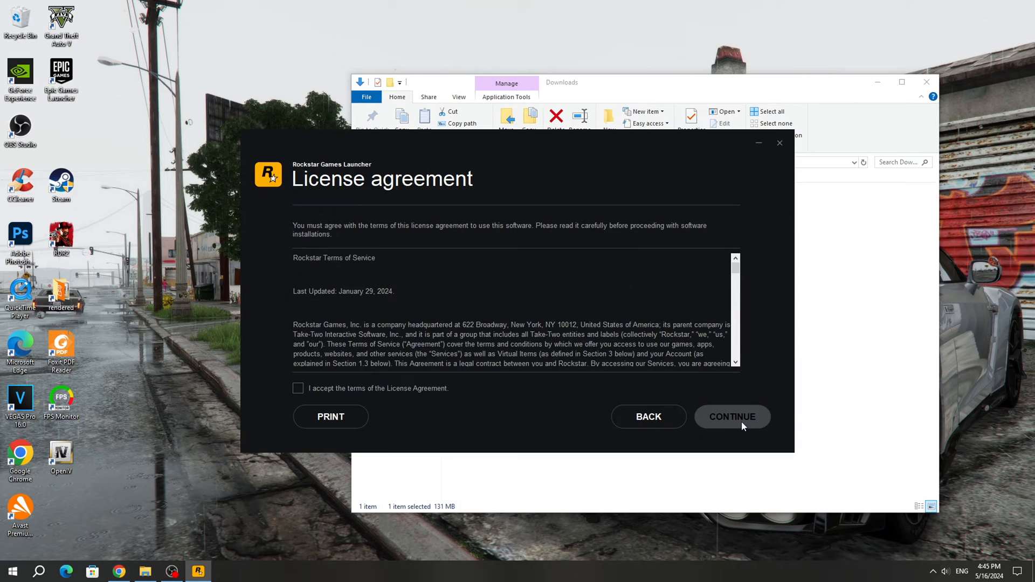
left_click(297, 388)
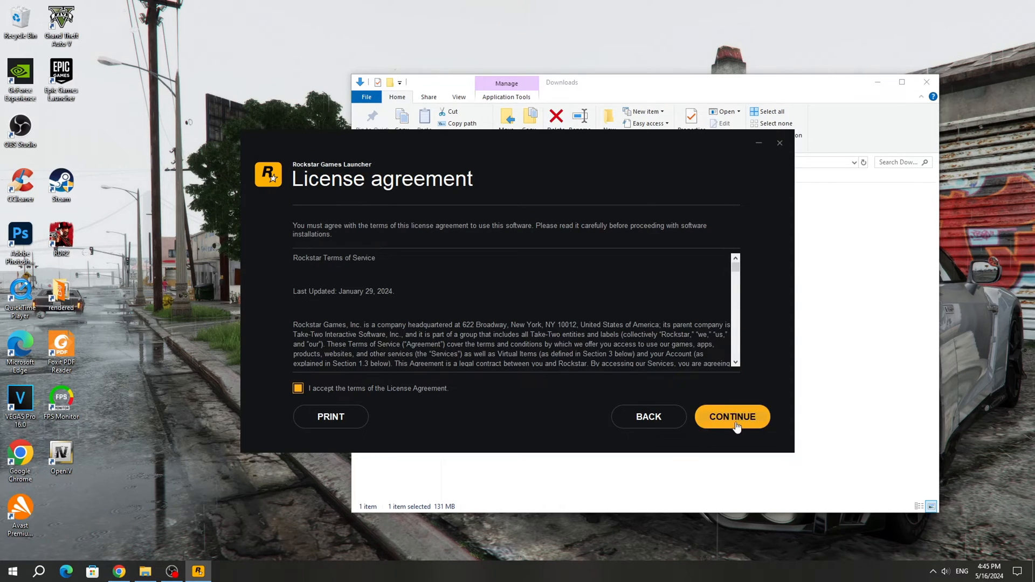
left_click(732, 416)
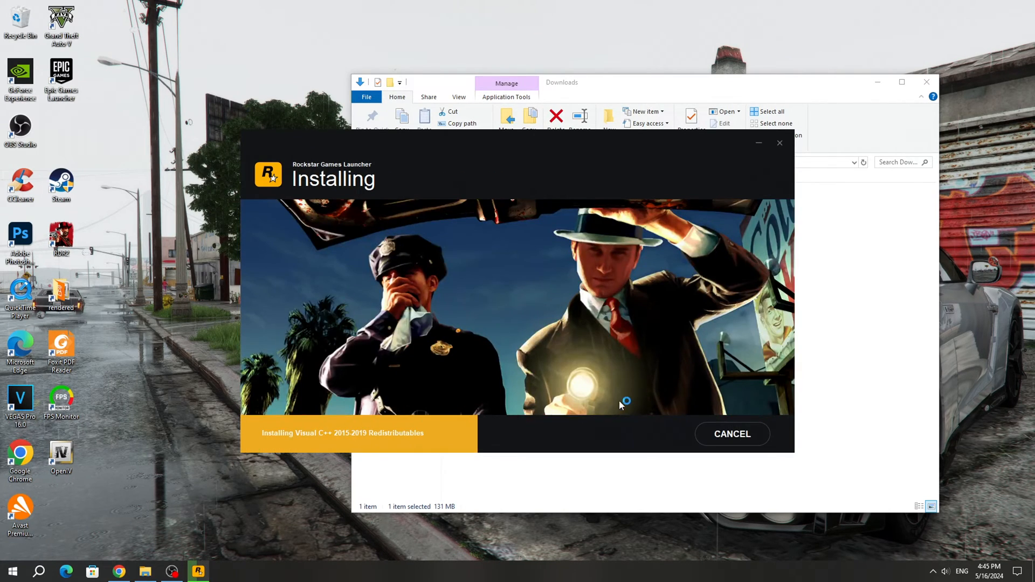
mouse_move(744, 385)
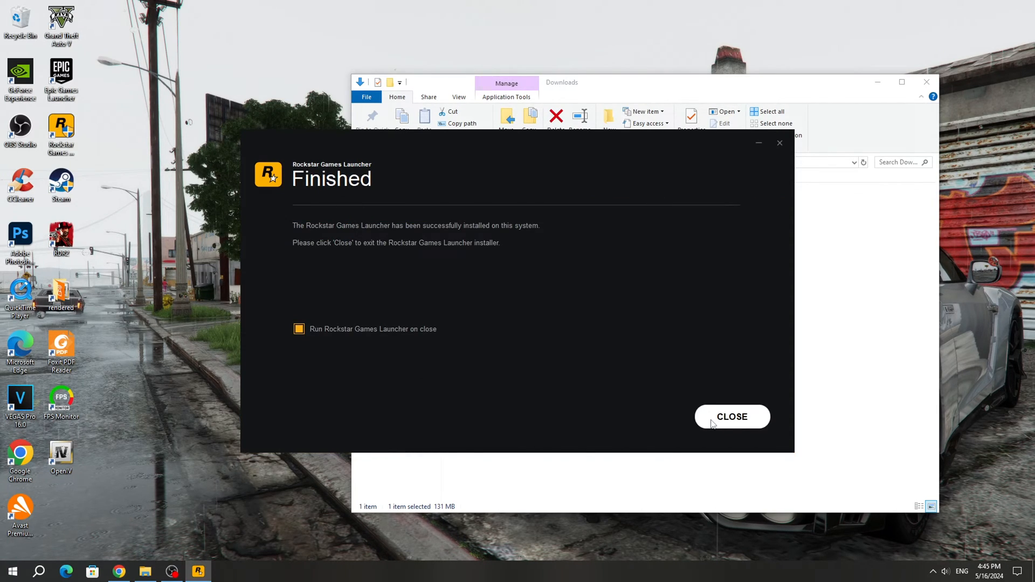
left_click(731, 417)
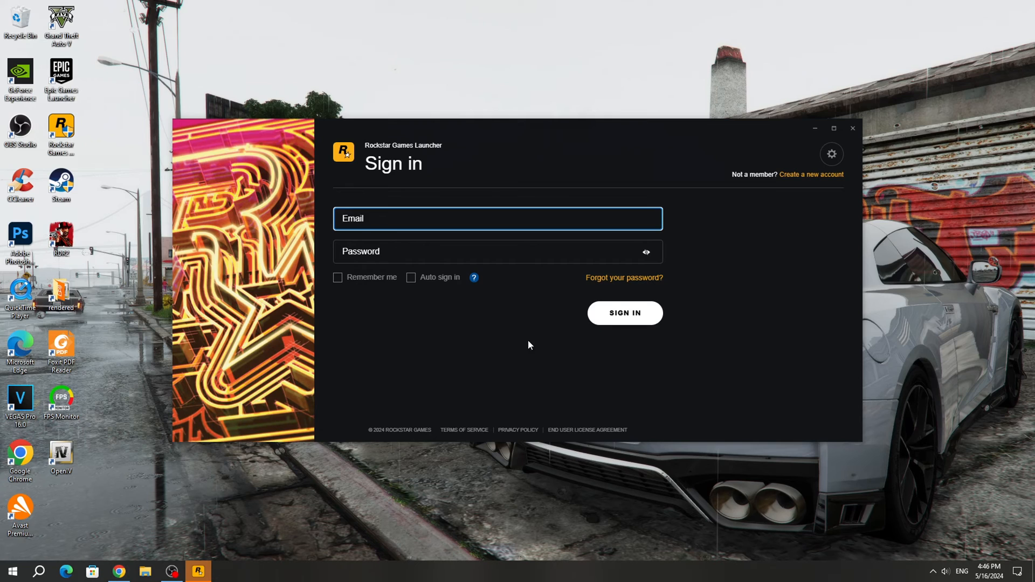
Enter the account email and password in the Sign in window and sign in.
left_click(497, 251)
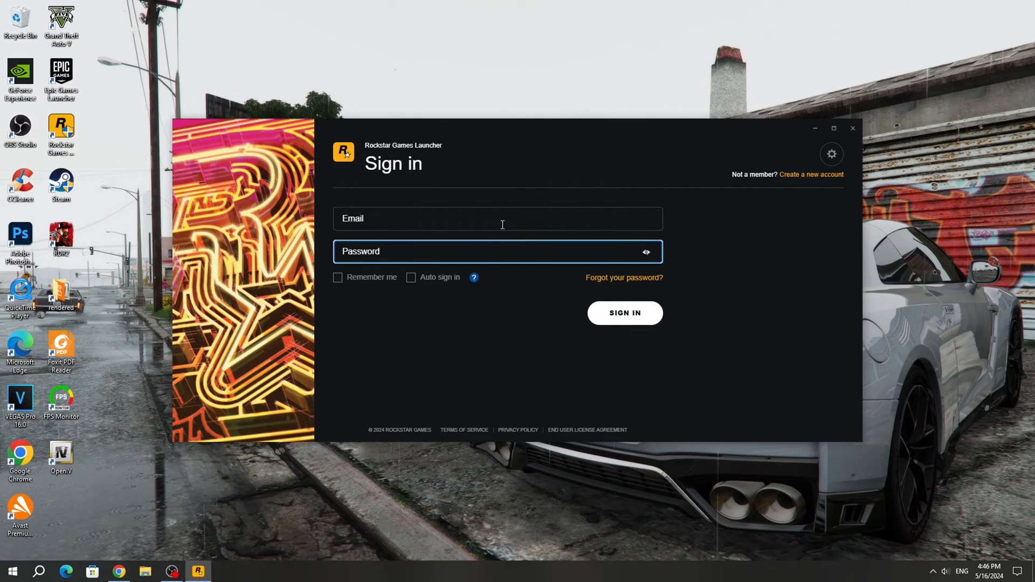
left_click(497, 219)
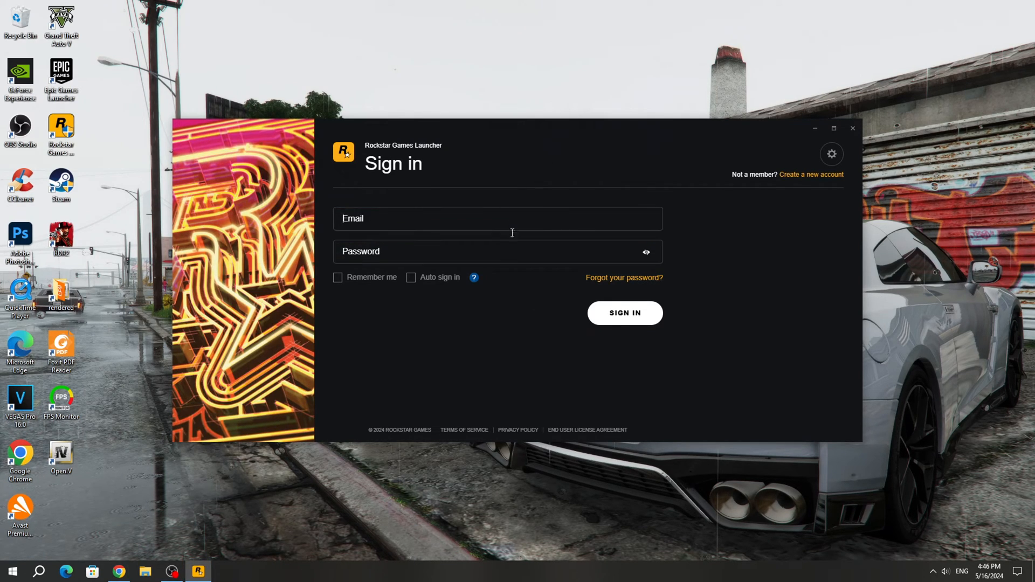
left_click(496, 252)
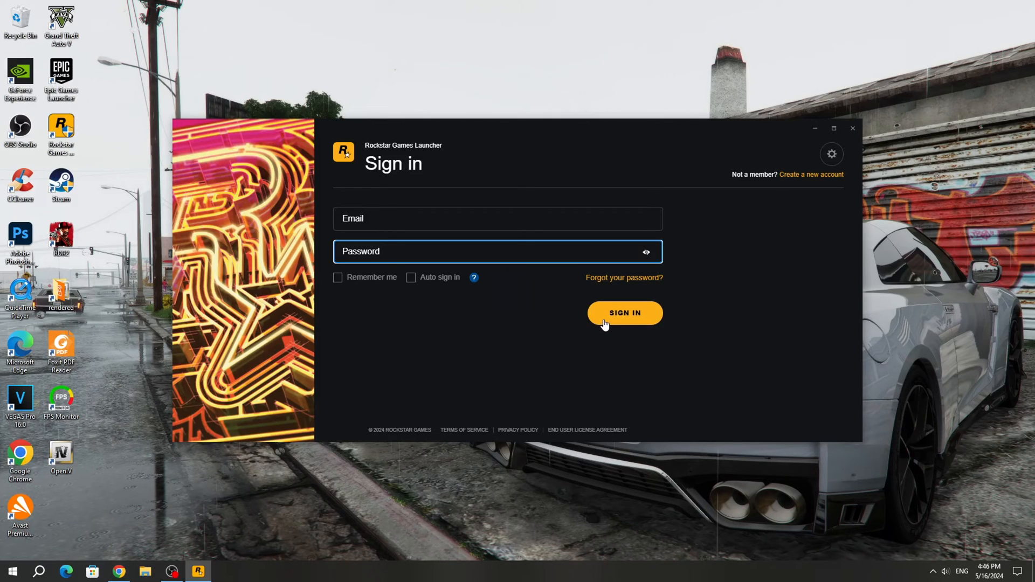
left_click(623, 312)
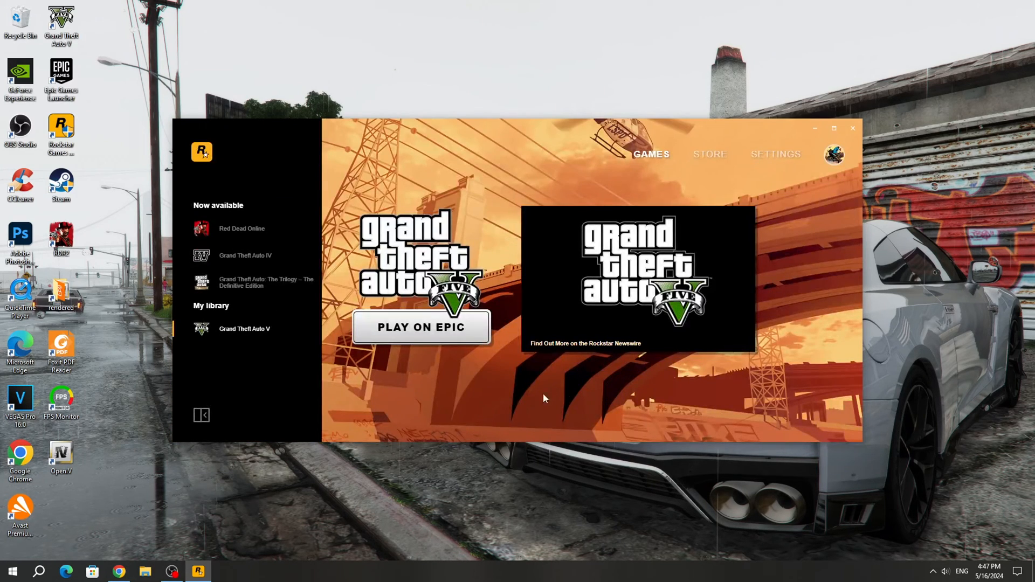
mouse_move(102, 131)
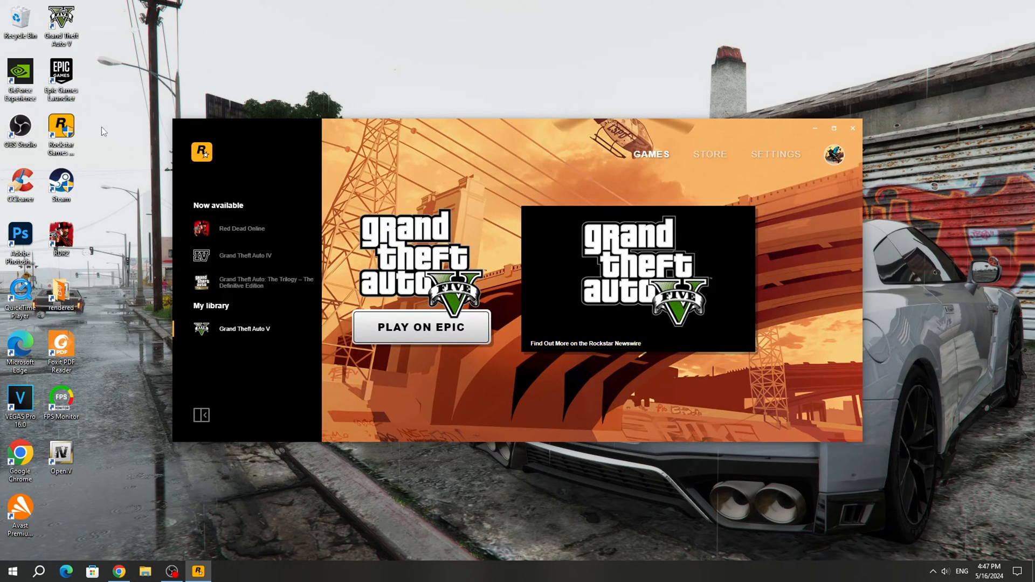